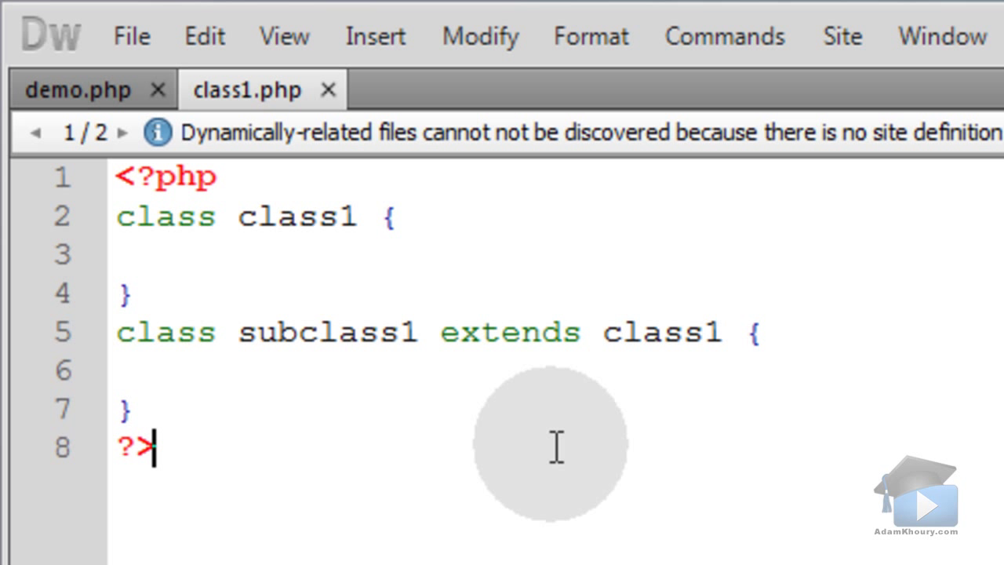
pyautogui.moveTo(274, 250)
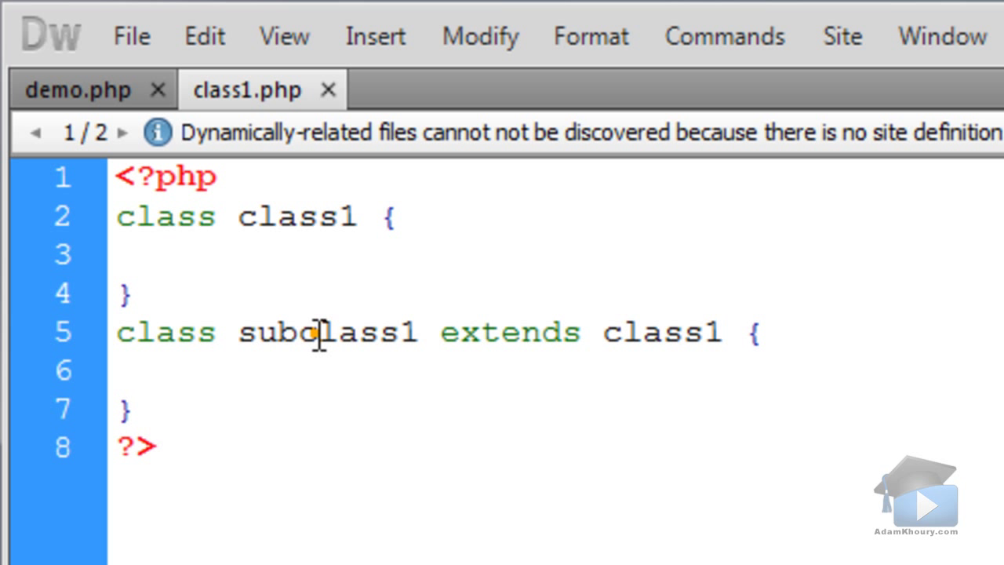
# In demo.php, create the object with $myObj = new subclass1()
pyautogui.doubleClick(663, 331)
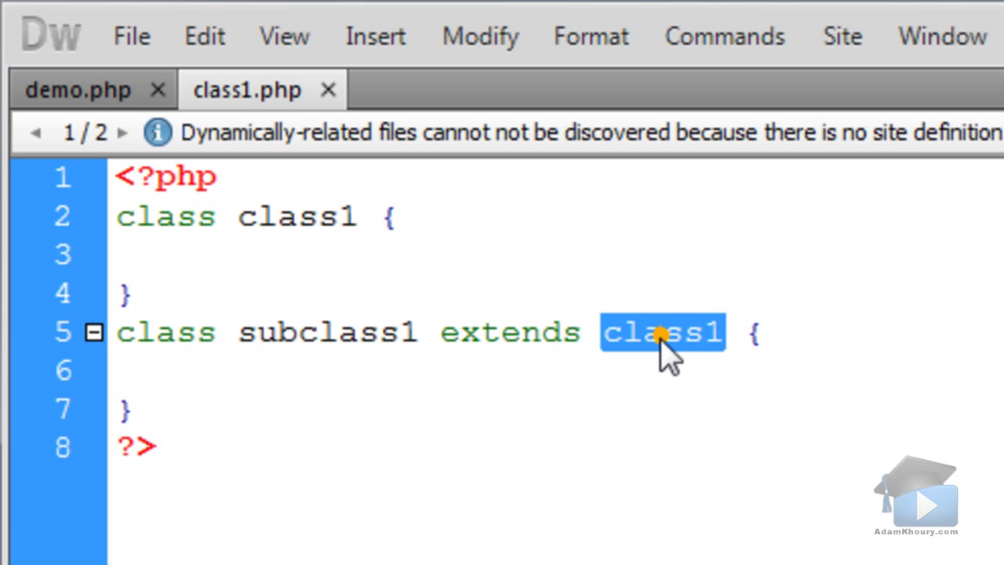
pyautogui.doubleClick(327, 332)
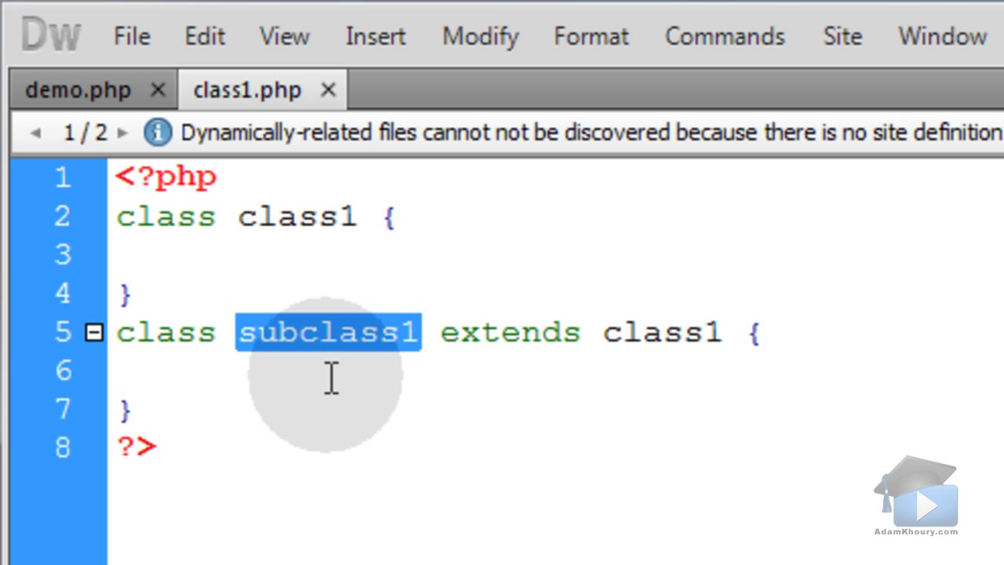
pyautogui.doubleClick(297, 216)
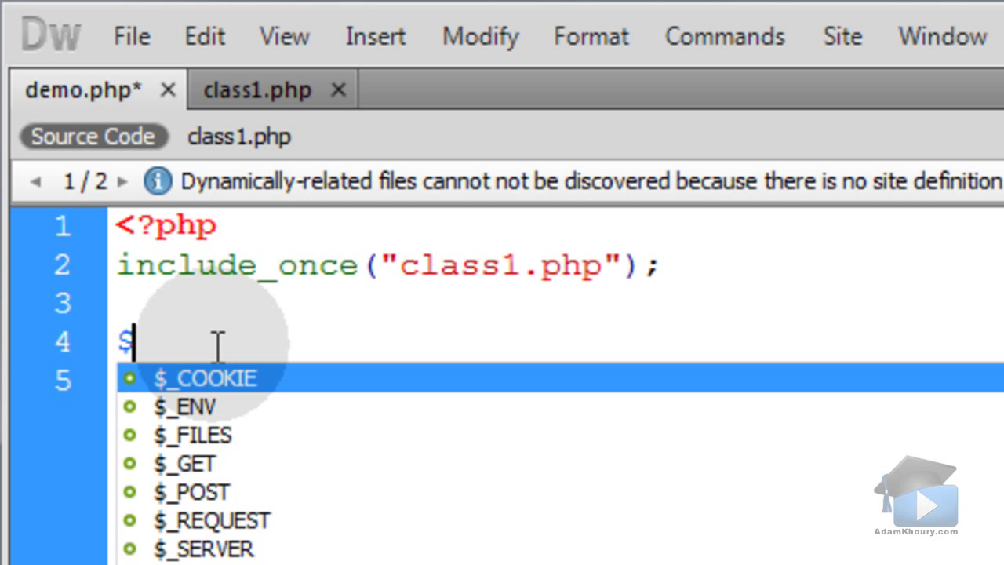
pyautogui.write('myObj =')
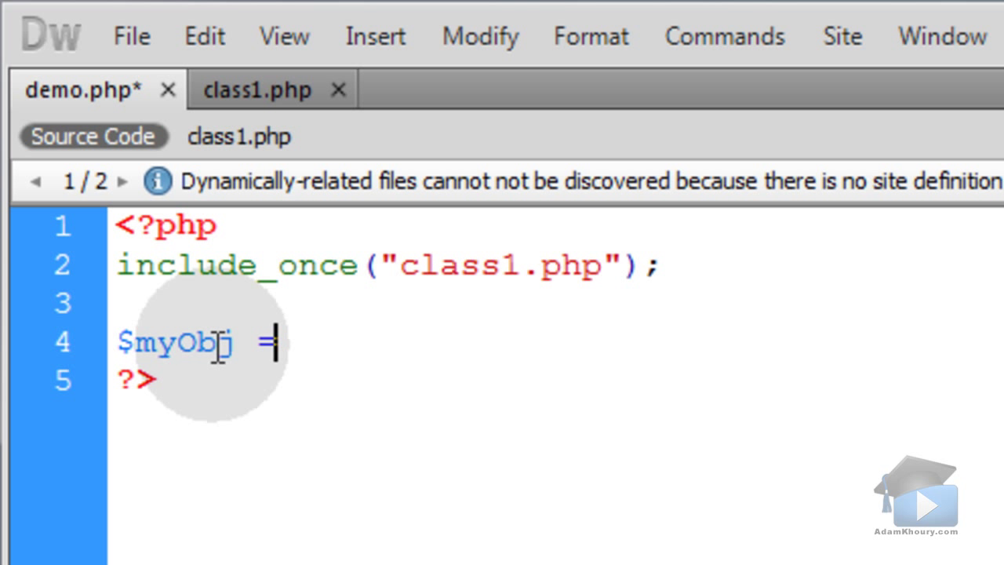
pyautogui.write('new subclass1();')
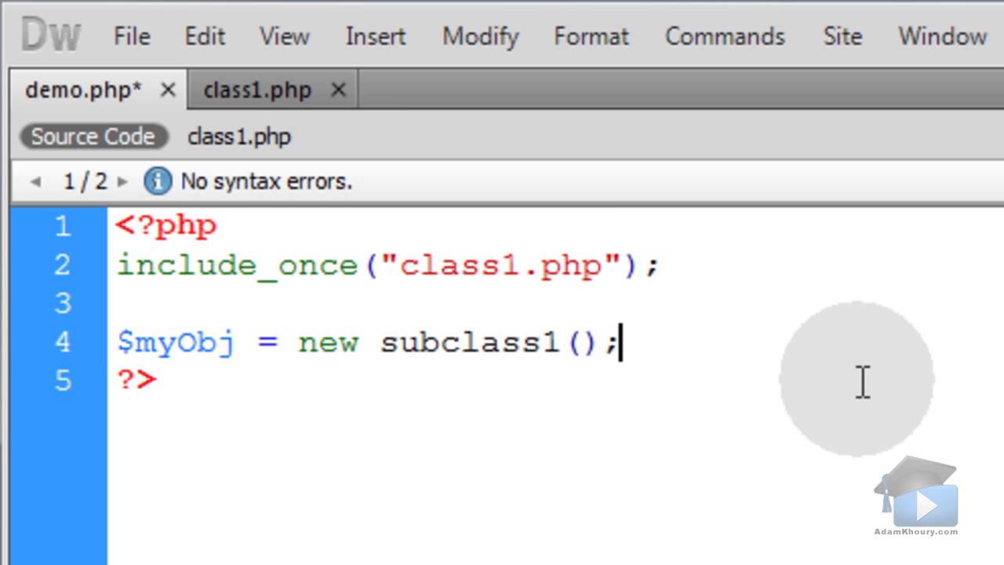
# Add echo "Parent class: ".get_parent_class($myObj); to demo.php
pyautogui.write('echo')
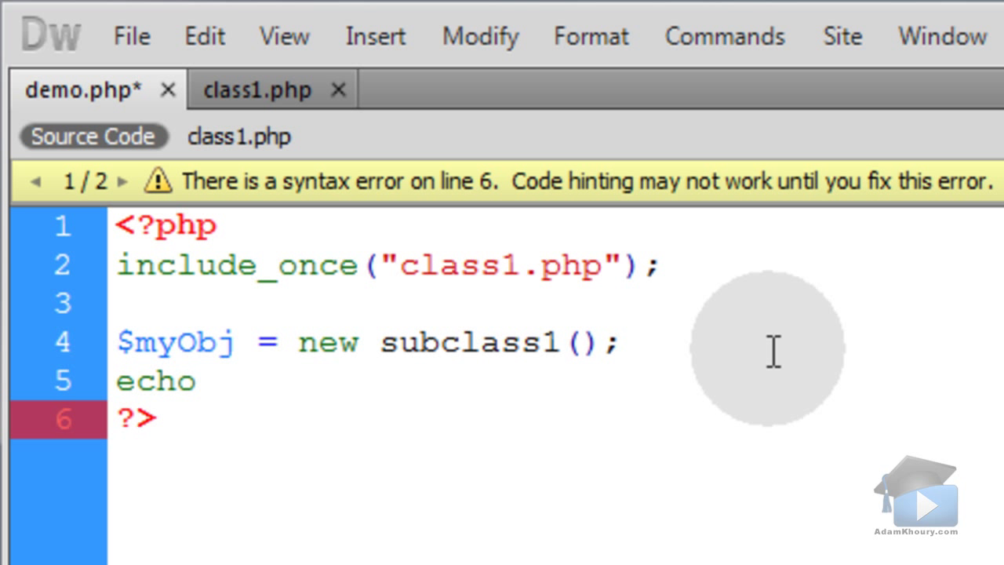
pyautogui.click(212, 380)
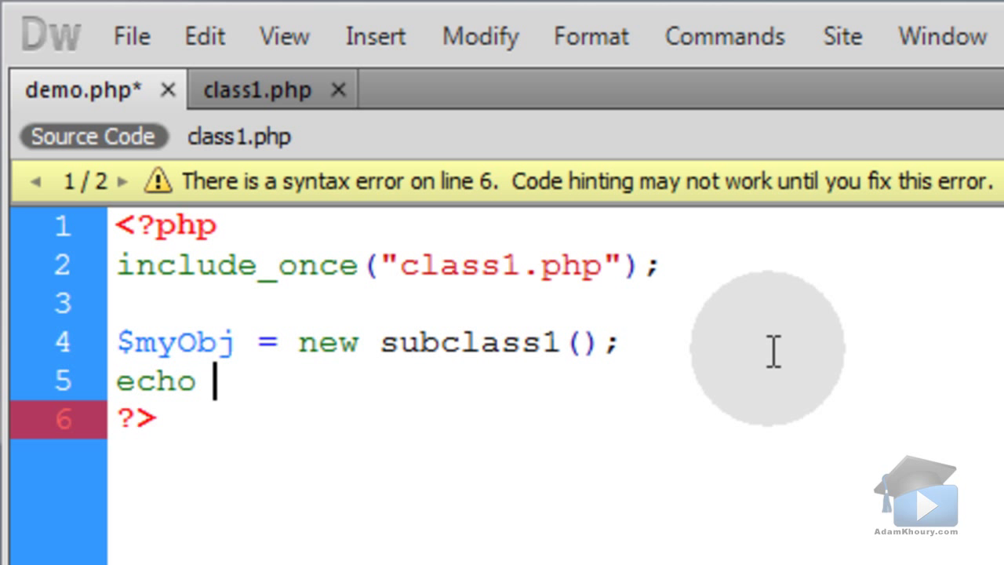
pyautogui.write('"Parent class: ".')
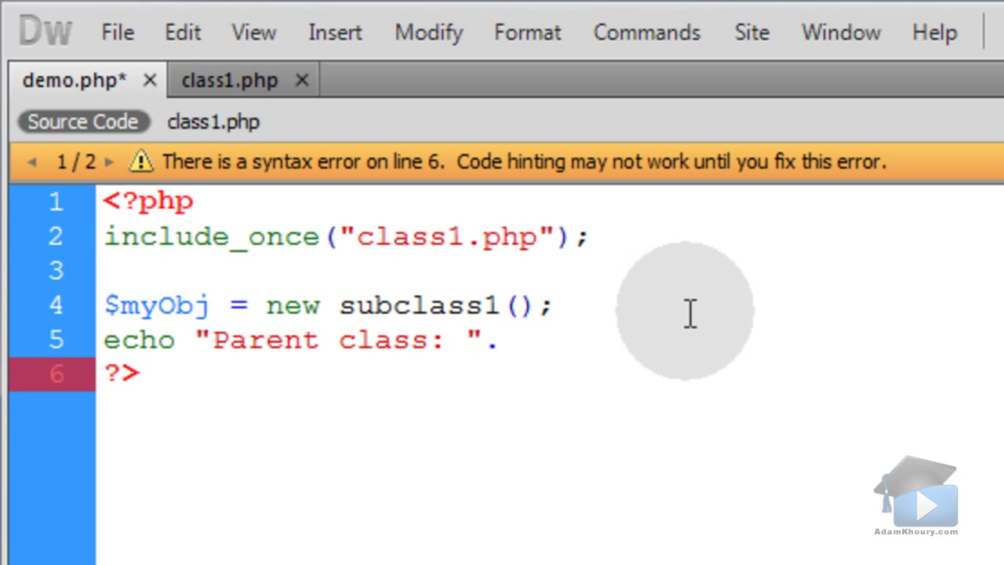
pyautogui.write('get_parent_class($myObj)')
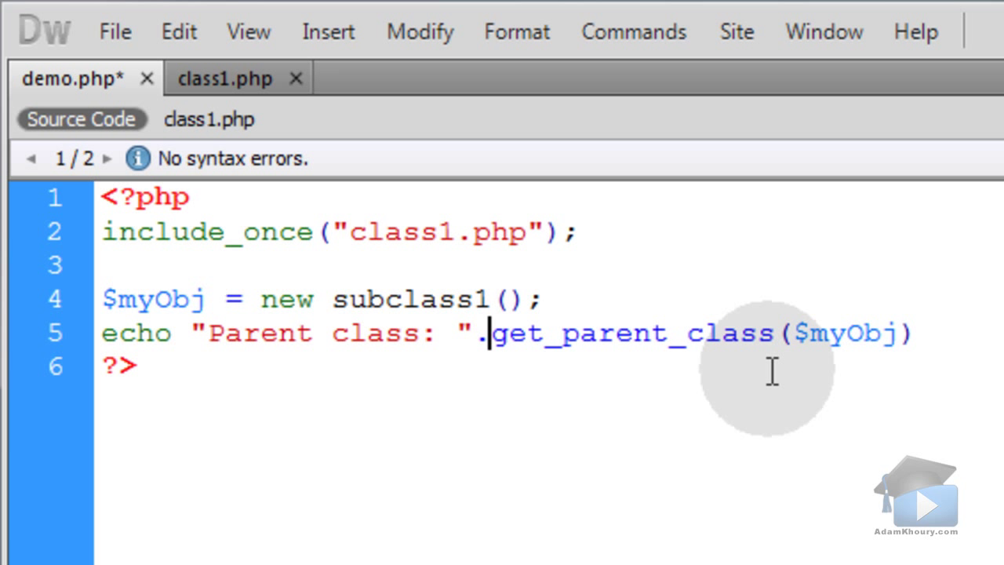
pyautogui.write(';')
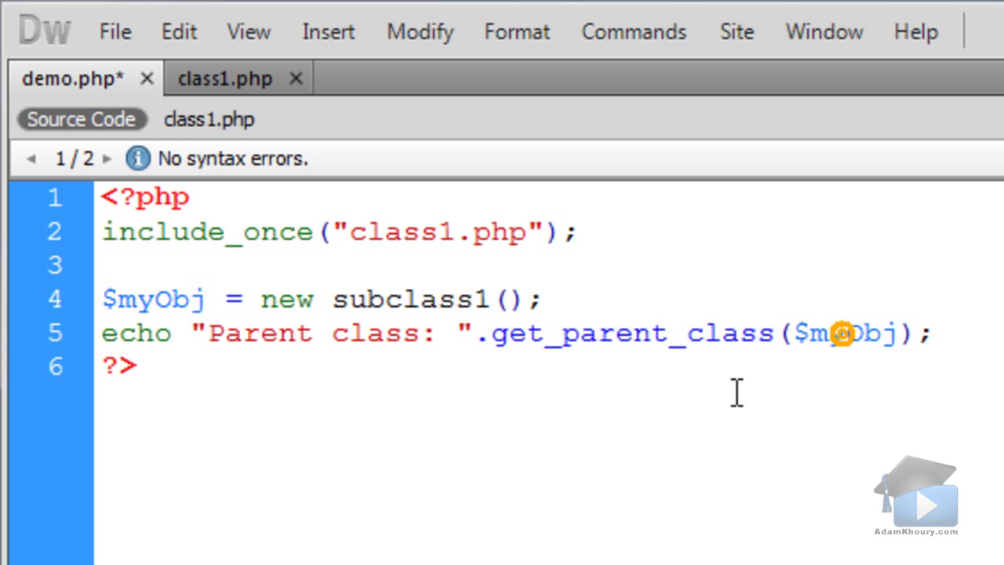
# Check the get_parent_class code and bring class1.php back into view
pyautogui.doubleClick(820, 332)
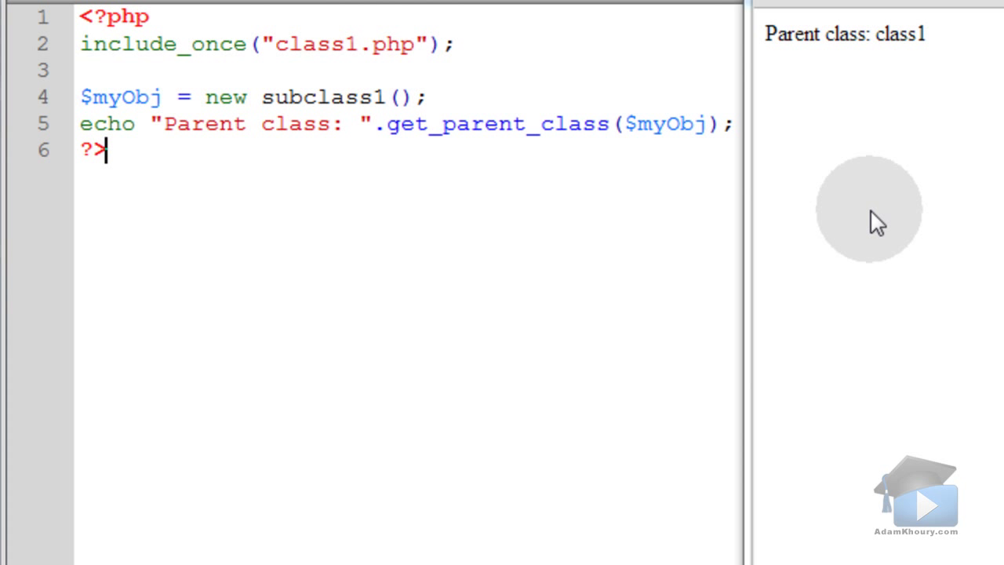
pyautogui.moveTo(873, 282)
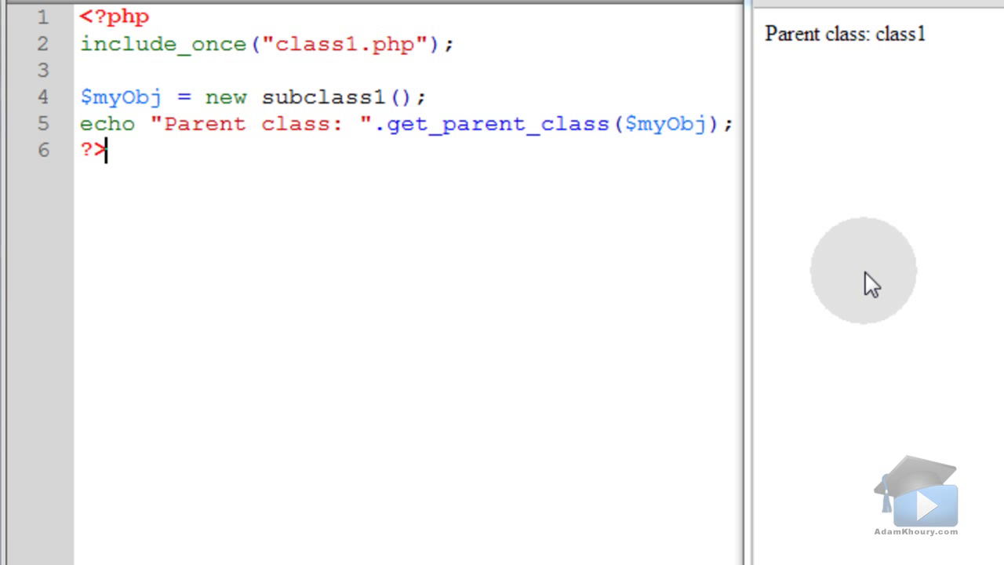
pyautogui.moveTo(942, 47)
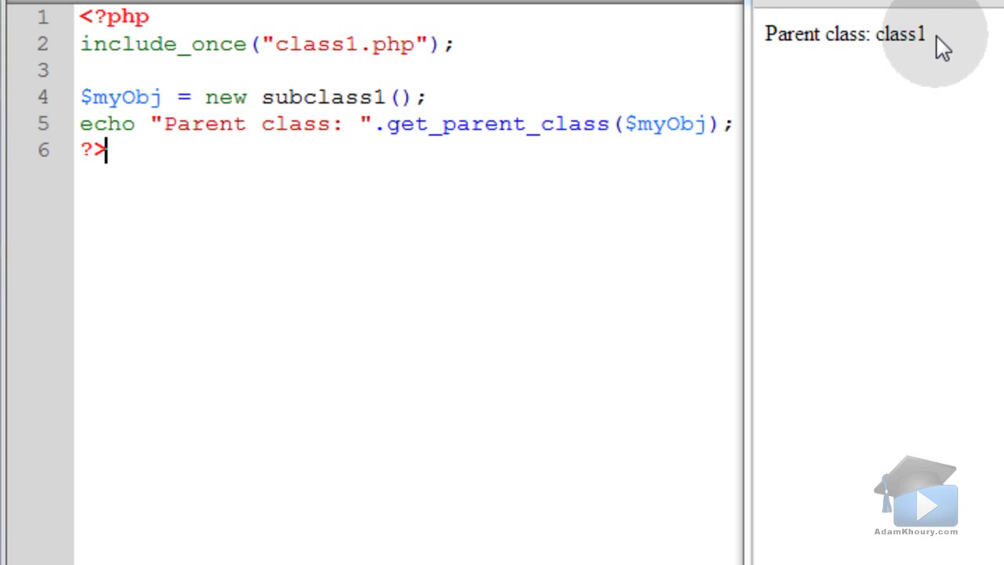
pyautogui.doubleClick(590, 291)
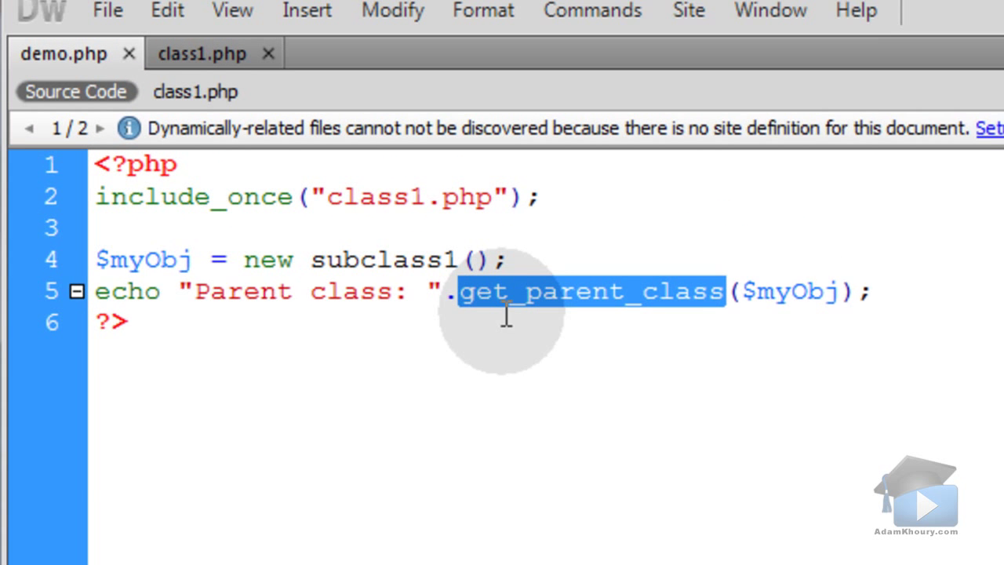
pyautogui.click(203, 53)
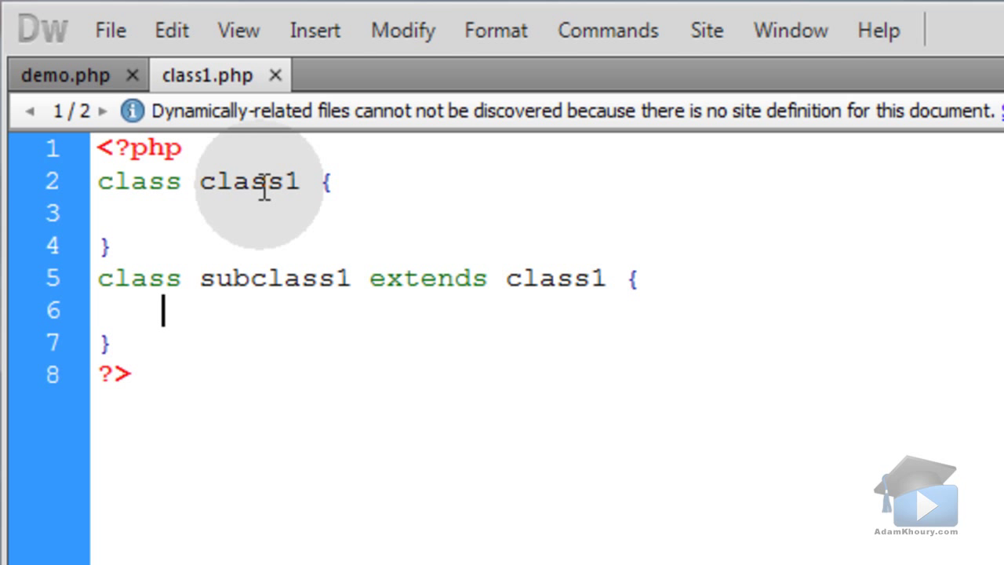
# Type get_parent_class($this) inside subclass1 in class1.php, then go back to demo.php
pyautogui.write('get_parent_class($myobj)')
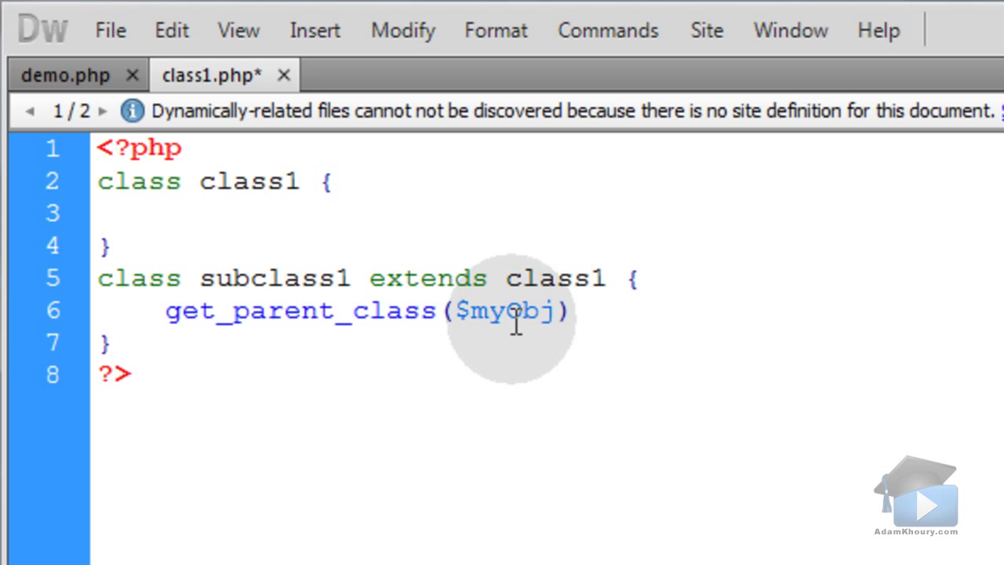
pyautogui.write('$th')
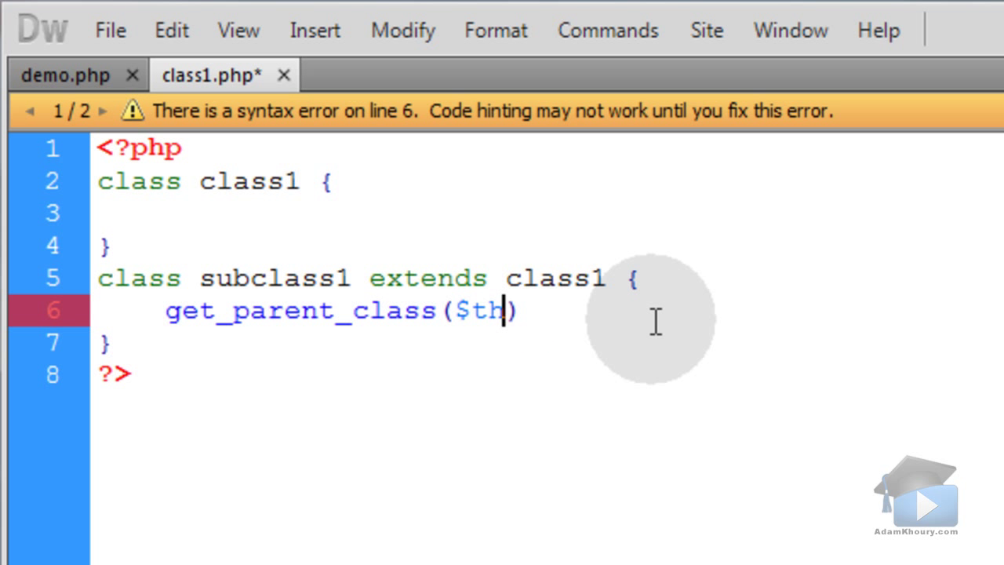
pyautogui.write('is')
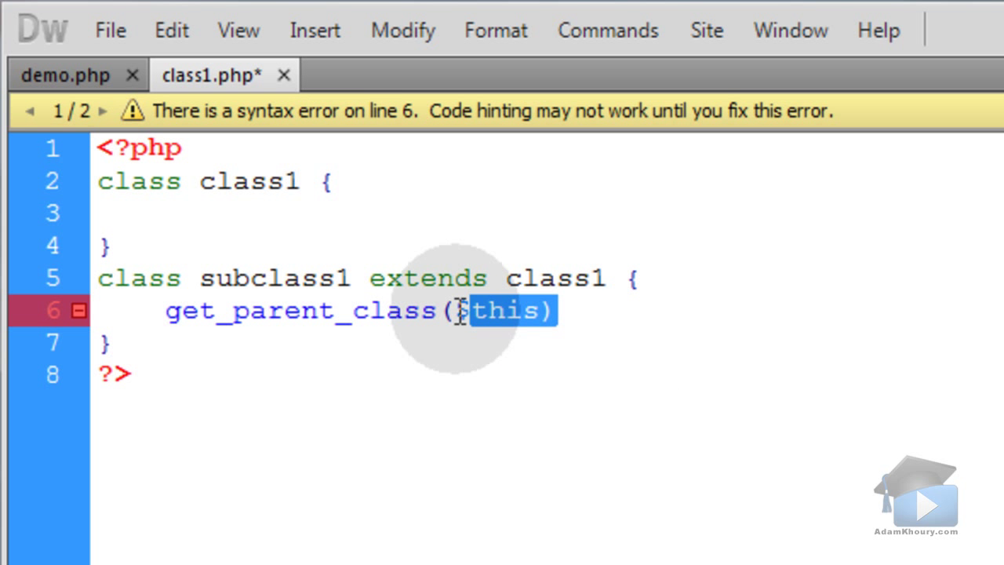
pyautogui.click(66, 75)
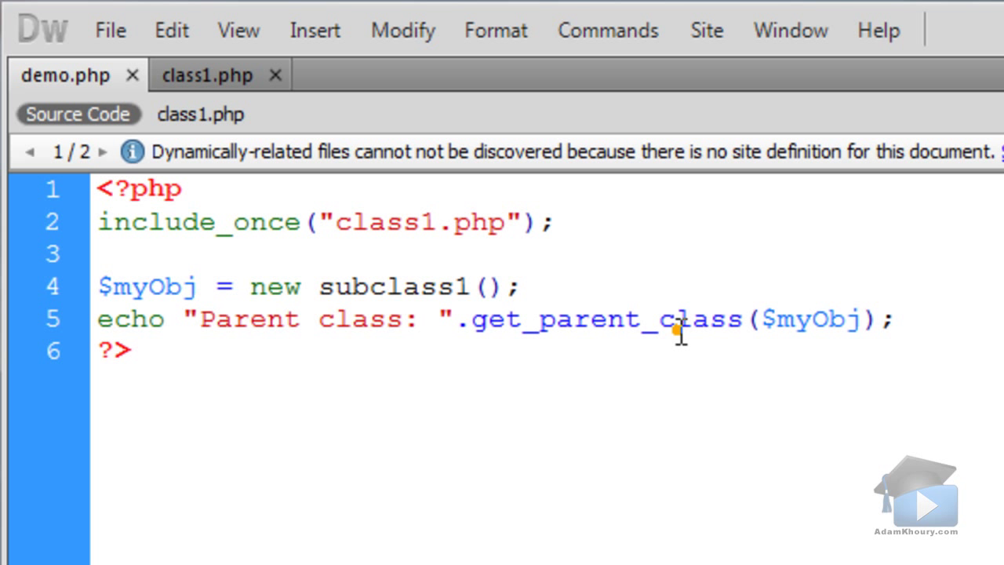